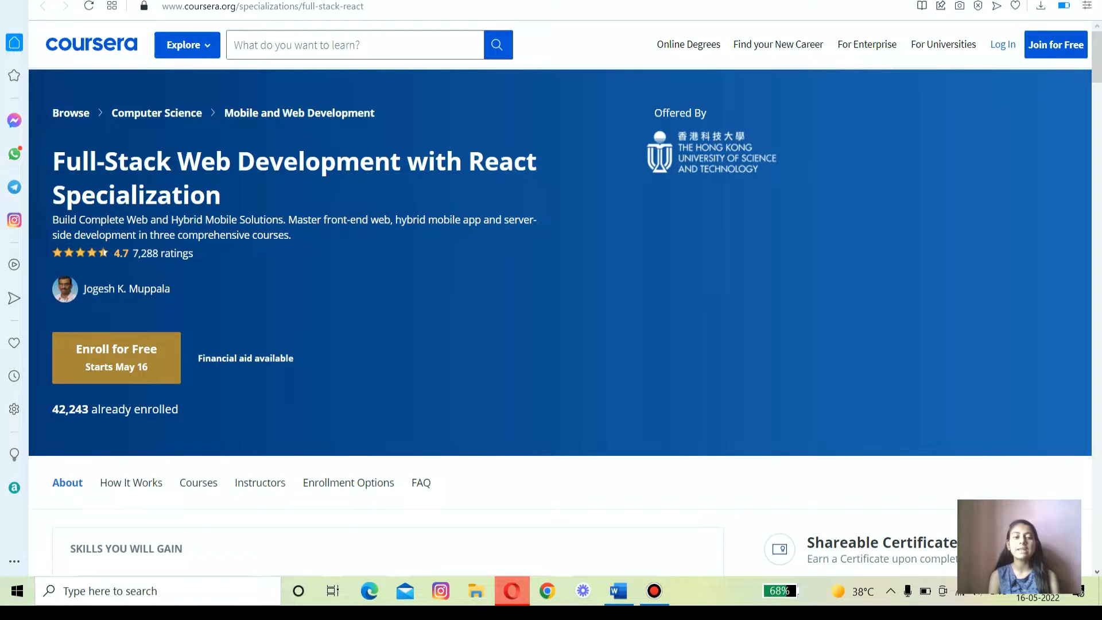
Scroll to the About this Specialization overview and Applied Learning Project description.
{"action": "scroll", "scroll_direction": "down", "scroll_amount": 3}
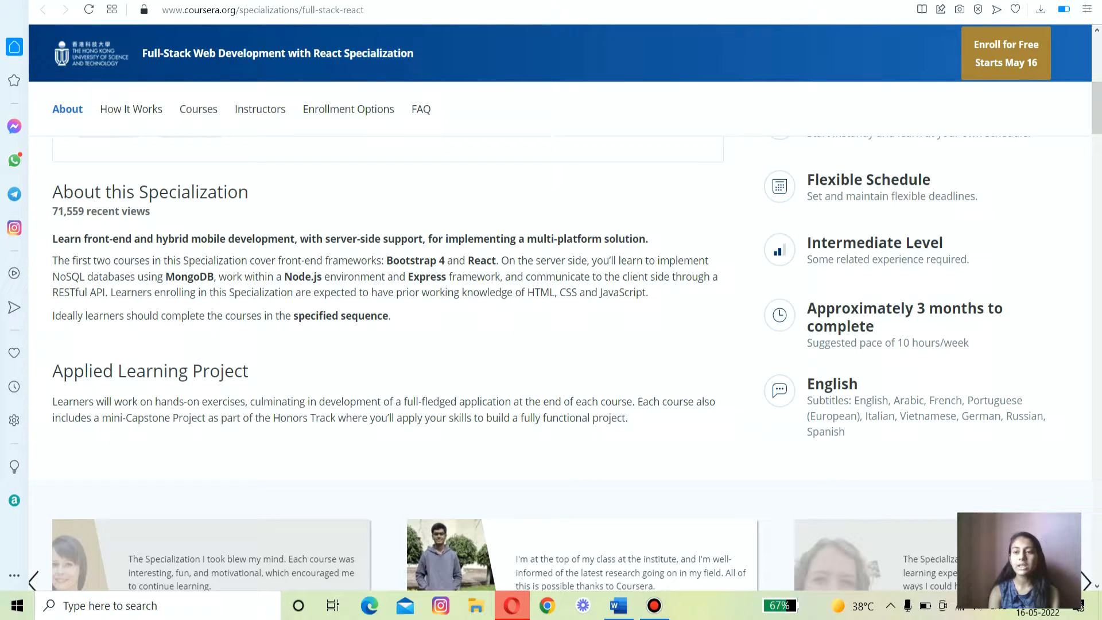
Jump to How It Works, then reach the Courses list of three courses starting with Bootstrap 4.
{"action": "left_click", "coordinate": [131, 109]}
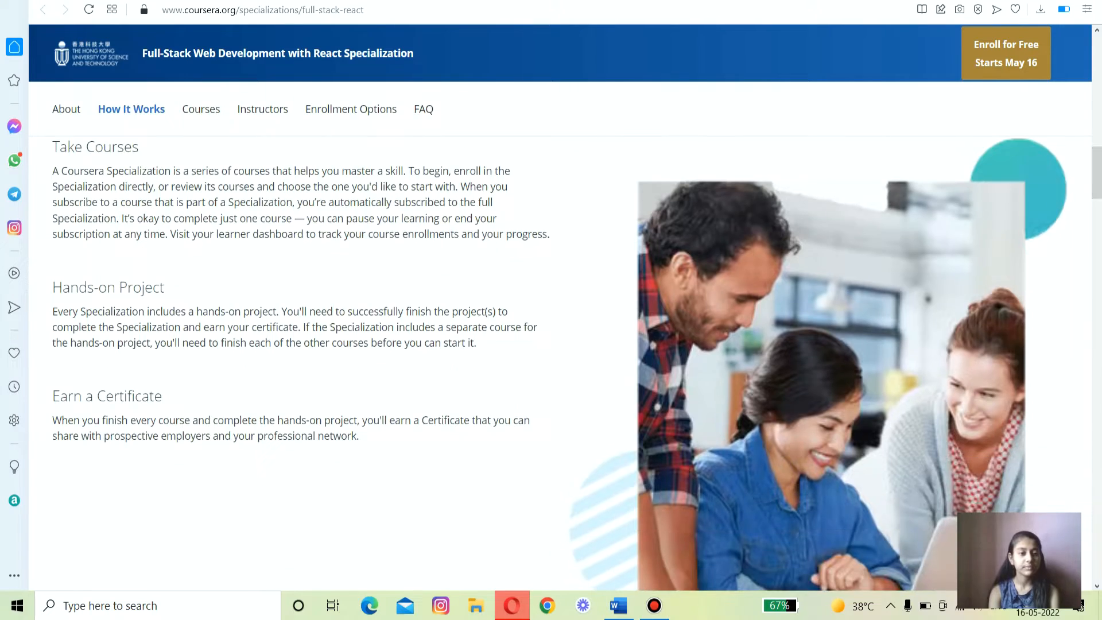
{"action": "left_click", "coordinate": [200, 109]}
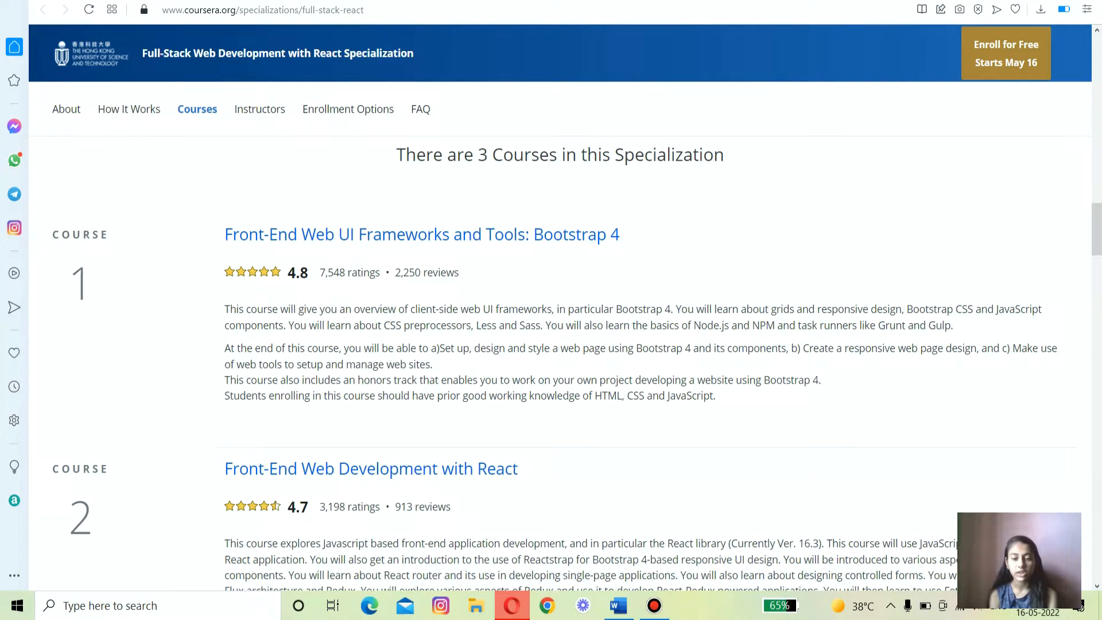
Scroll to course 3, Server-side Development with NodeJS, Express and MongoDB, and the Instructor section.
{"action": "scroll", "scroll_direction": "down", "scroll_amount": 3}
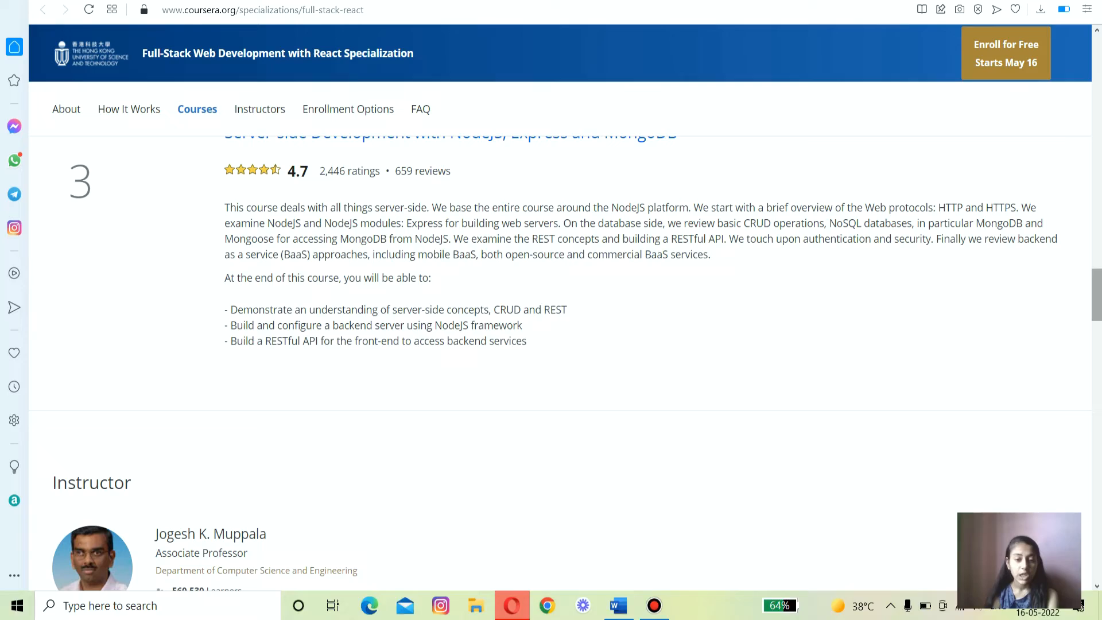
{"action": "scroll", "scroll_direction": "down", "scroll_amount": 3}
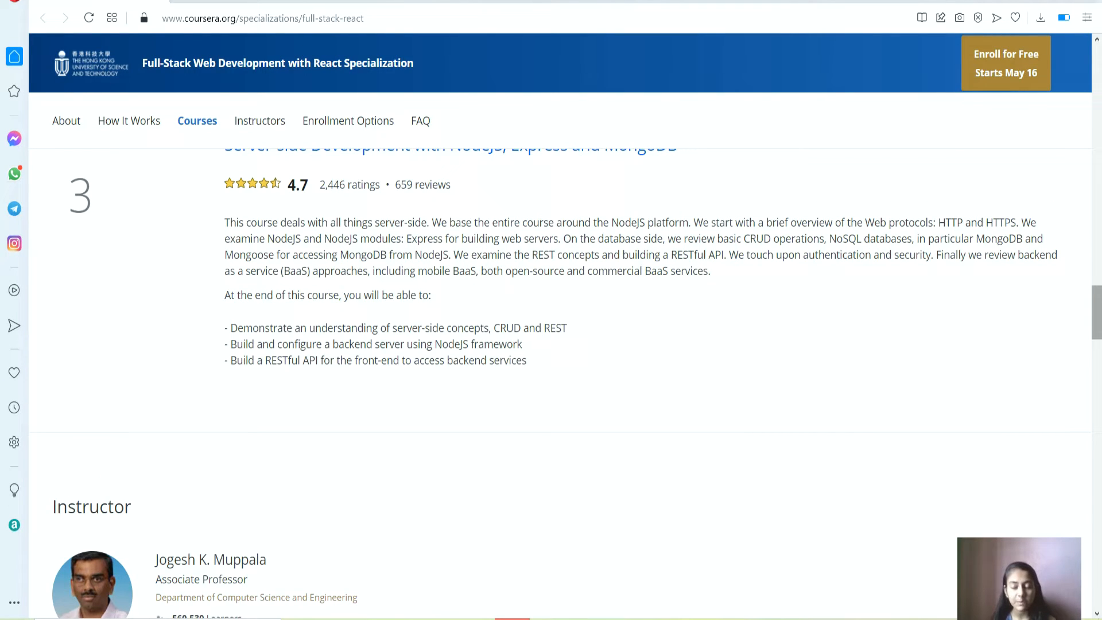